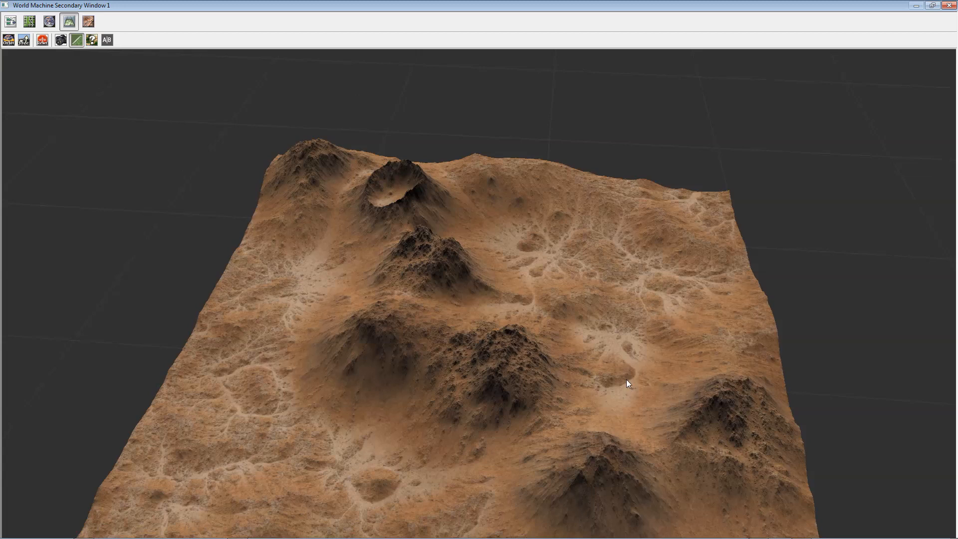
Orbit the 3D preview around the terrain to view the peaks and crater from several sides
left_click_drag(626, 383, 477, 357)
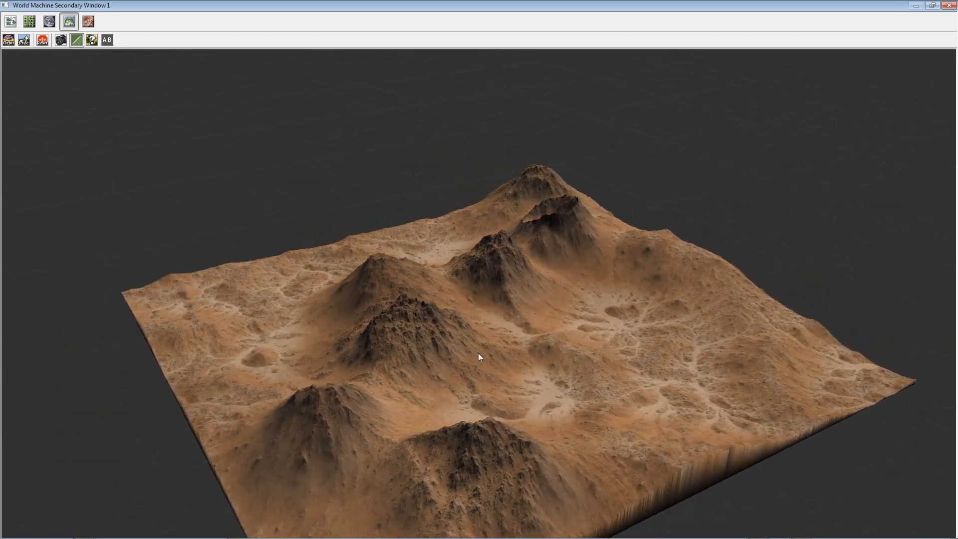
left_click_drag(477, 357, 608, 417)
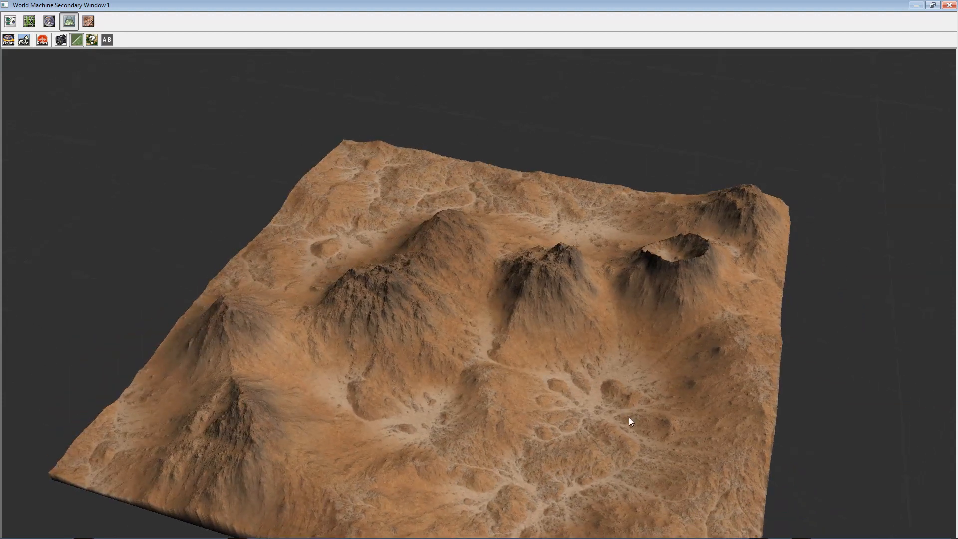
left_click_drag(630, 421, 418, 412)
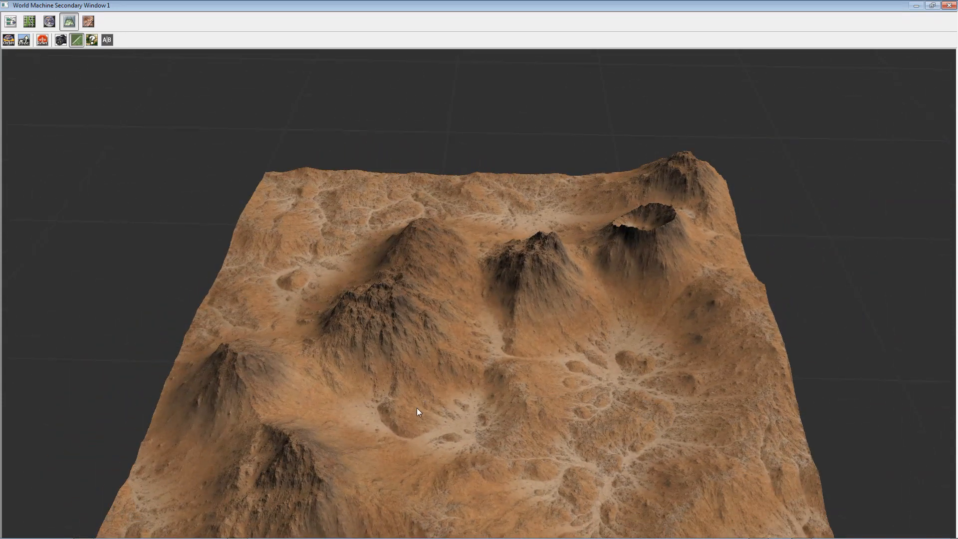
mouse_move(340, 415)
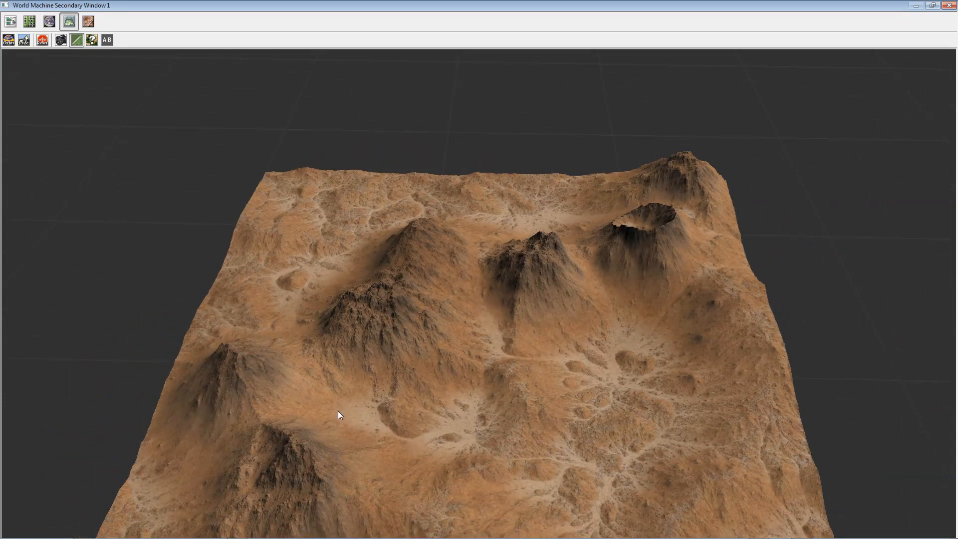
left_click_drag(340, 414, 506, 426)
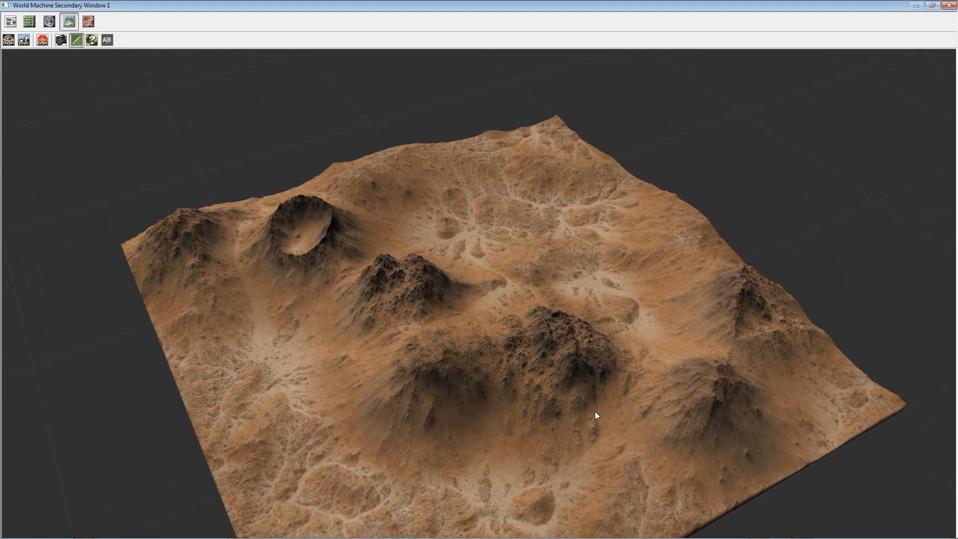
left_click_drag(596, 415, 461, 422)
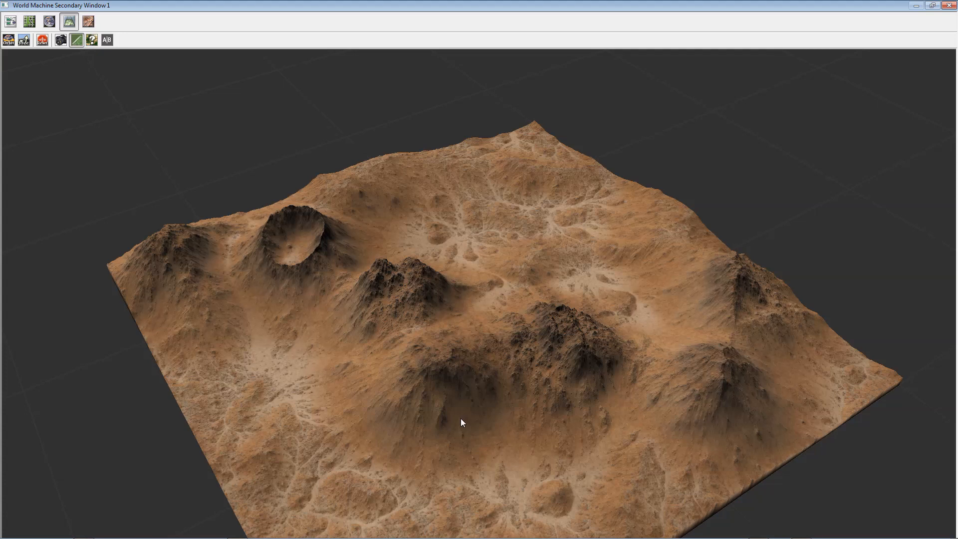